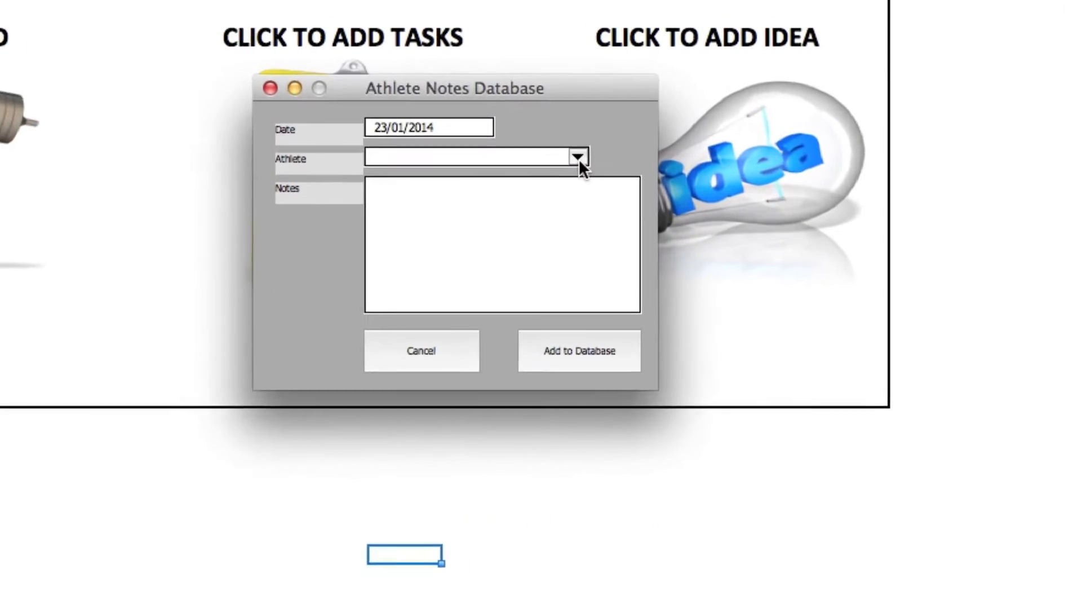
# Show the notes form's athlete list and the task form's importance list, then close the forms.
pyautogui.click(576, 157)
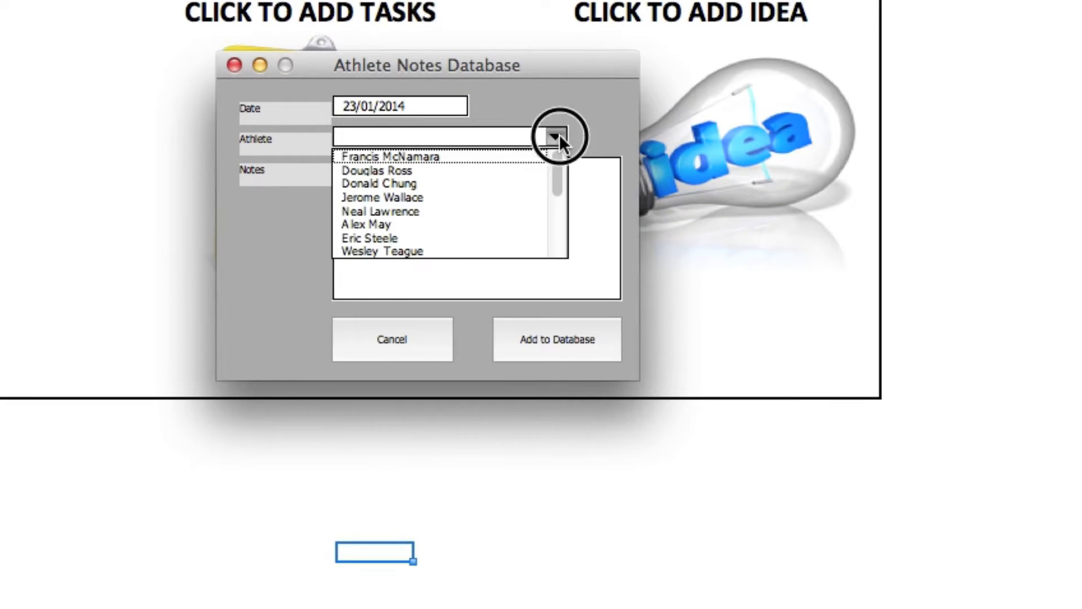
pyautogui.click(557, 136)
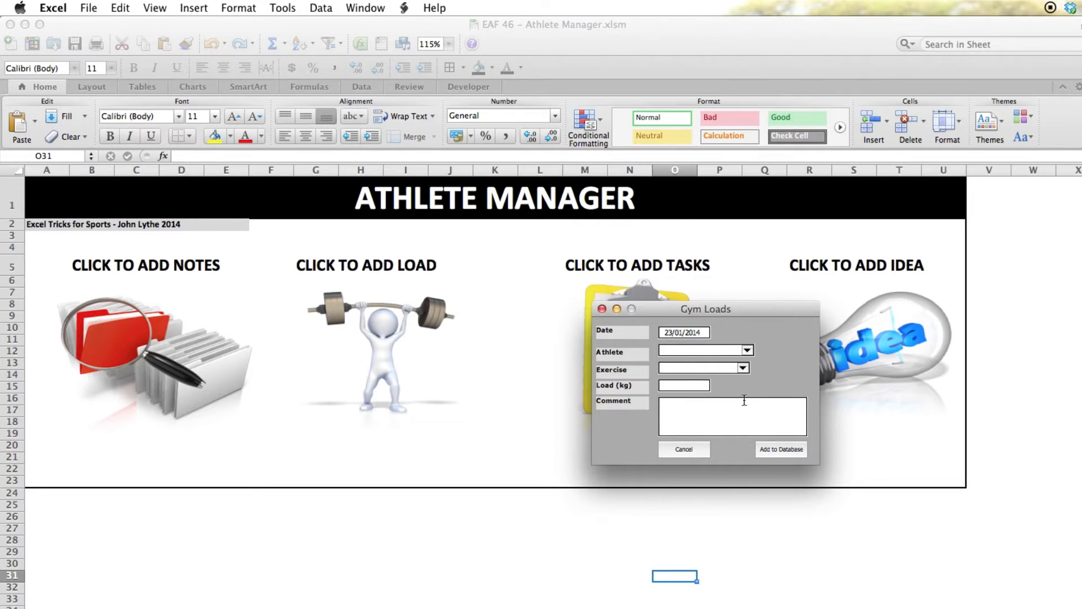
pyautogui.click(683, 449)
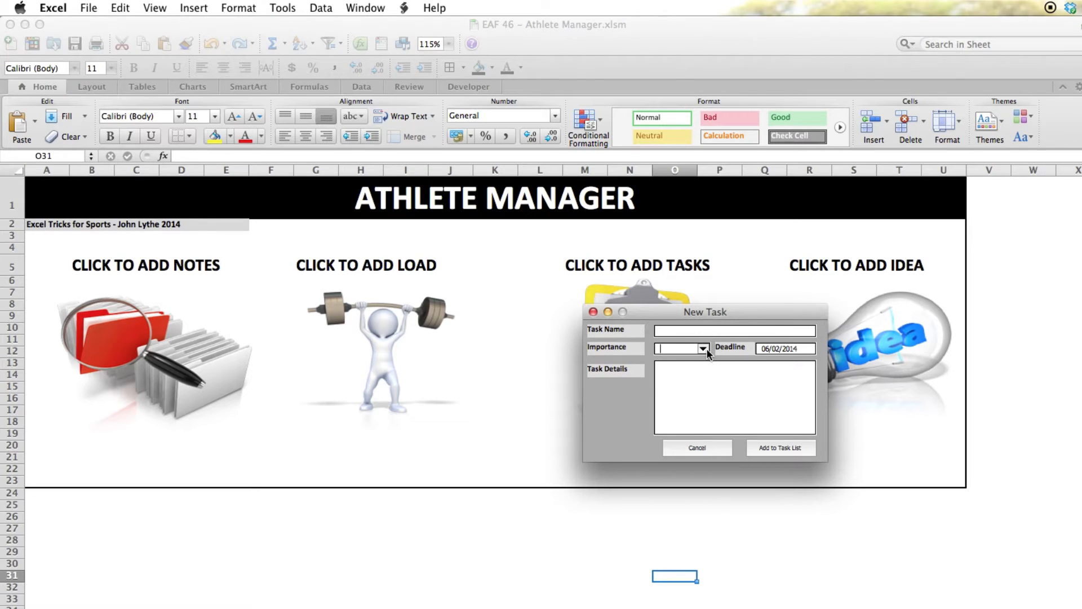
pyautogui.click(703, 348)
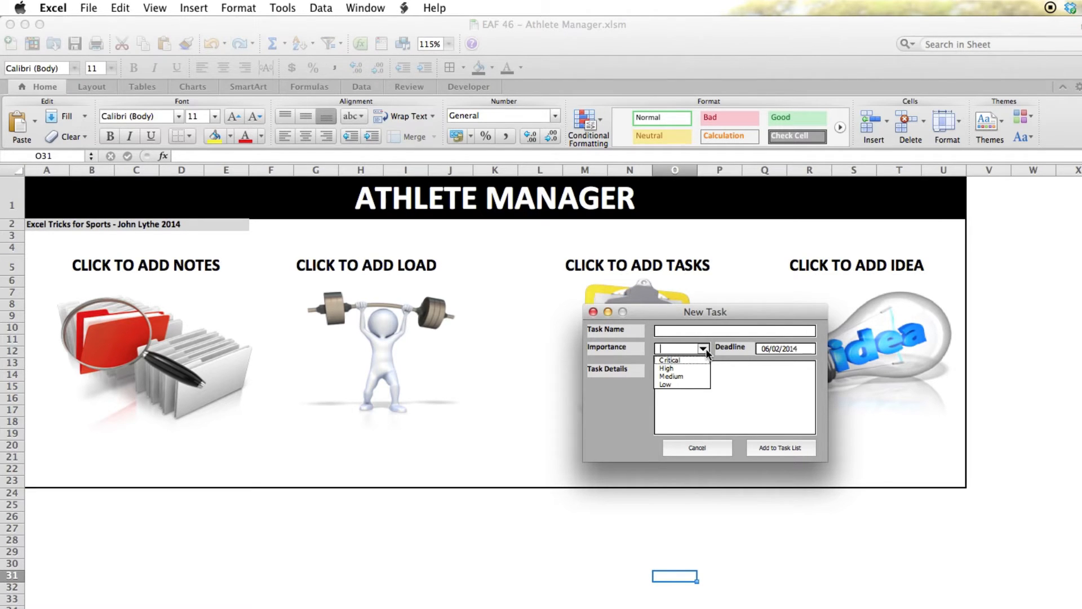
pyautogui.click(697, 447)
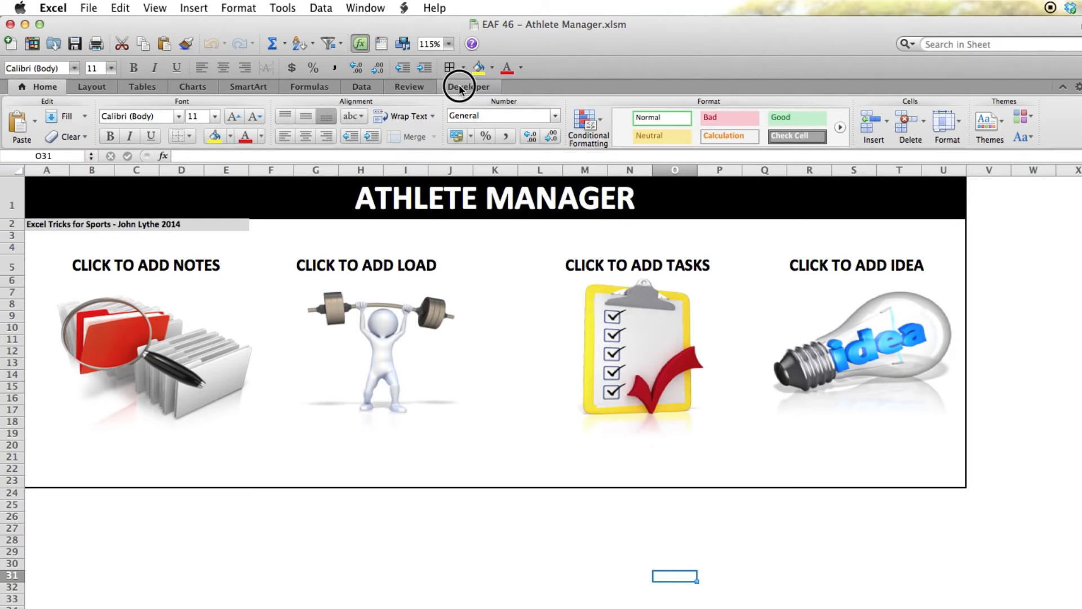
# Open the Visual Basic editor and view UserForm1's code with its initialise routine.
pyautogui.click(467, 86)
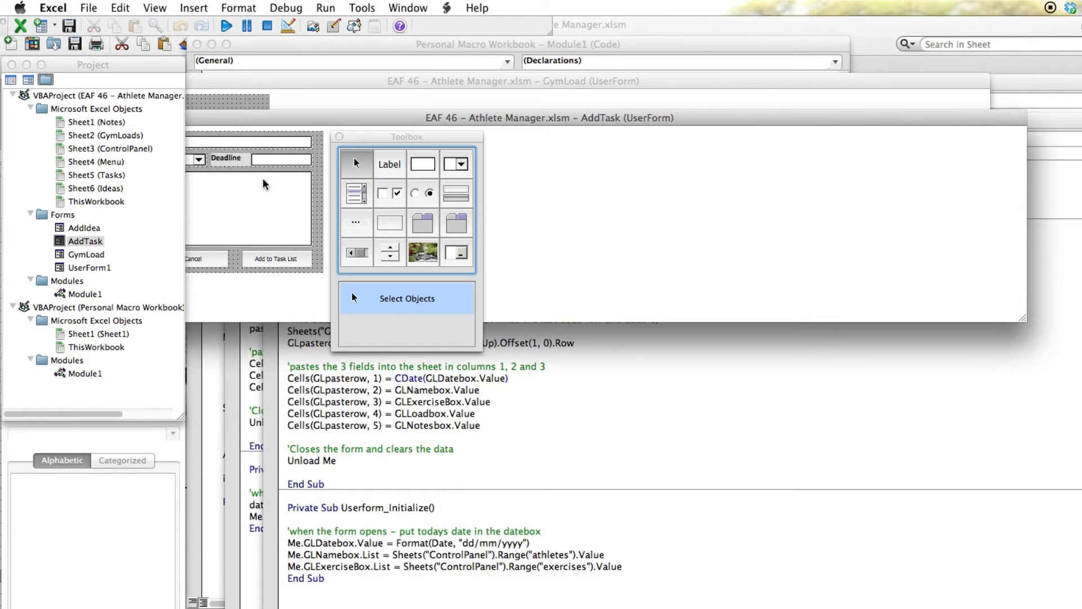
pyautogui.click(85, 241)
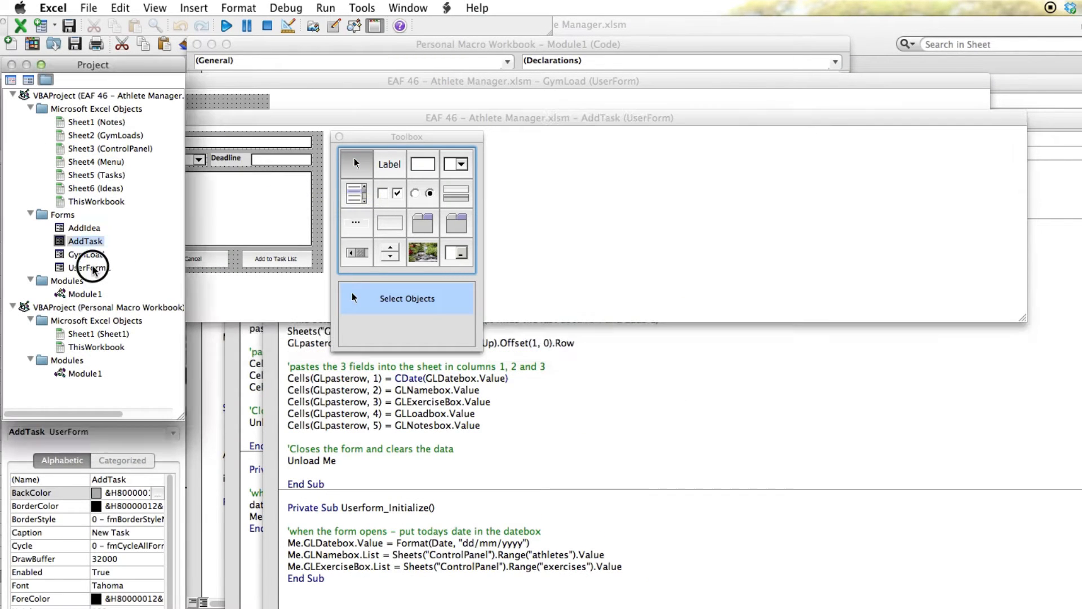
pyautogui.rightClick(81, 267)
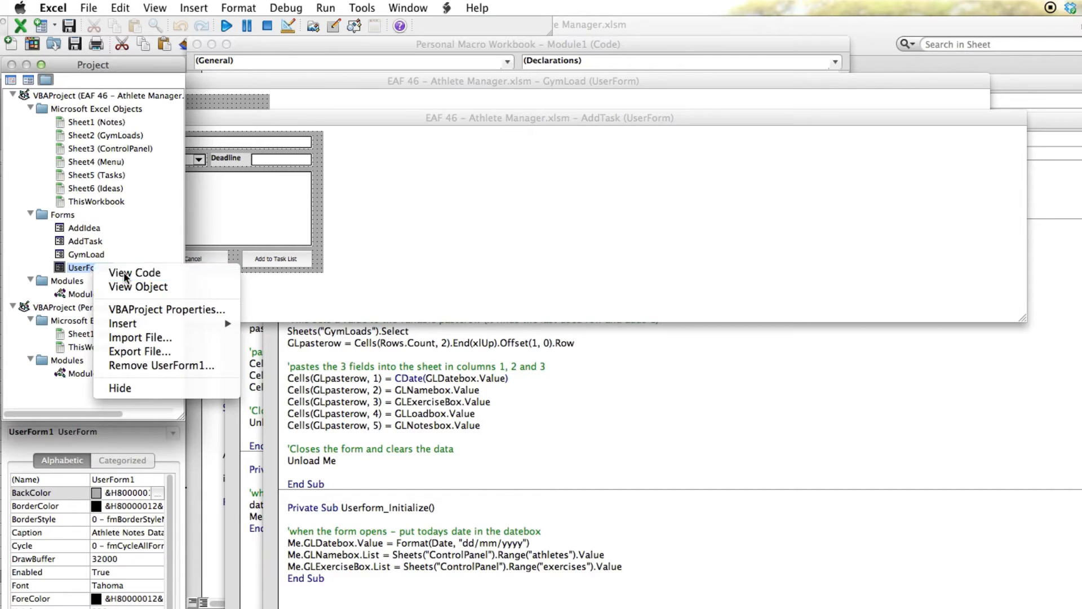
pyautogui.click(134, 271)
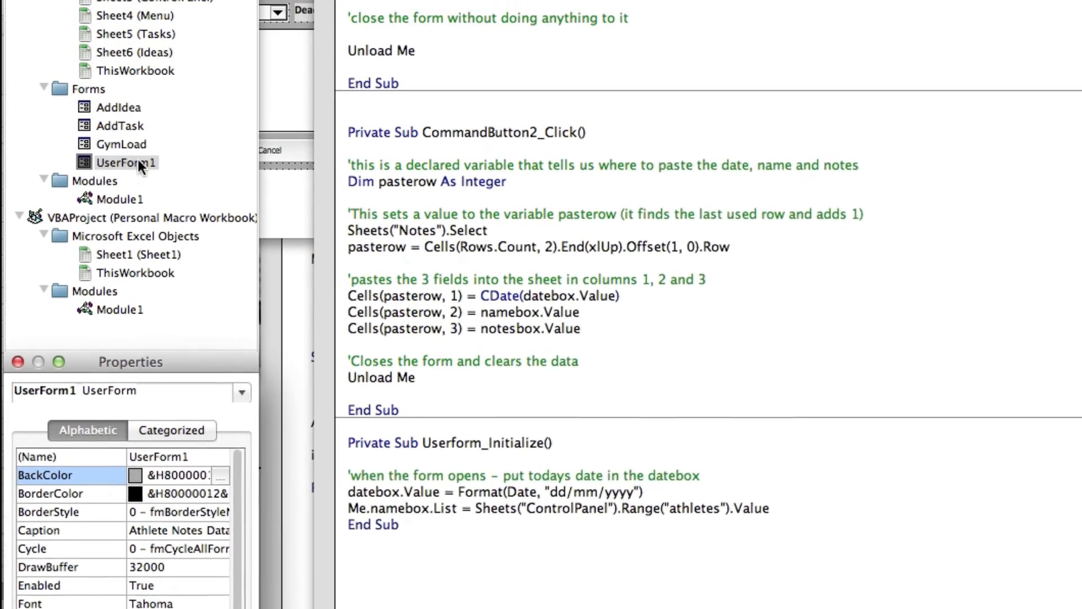
# View the GymLoad form's code and scroll to its athlete and exercise .List lines.
pyautogui.rightClick(114, 165)
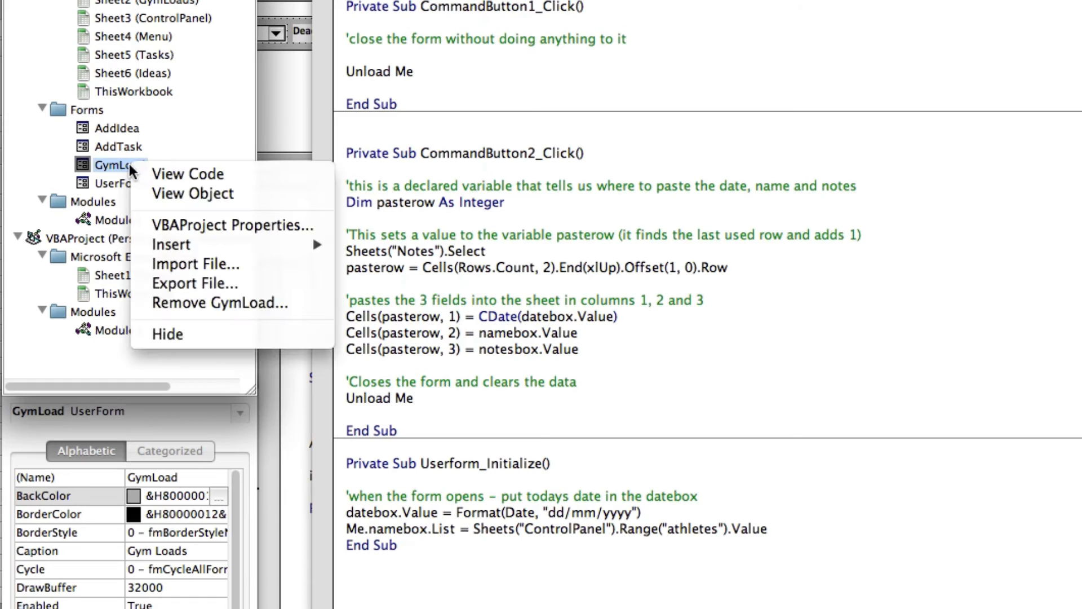
pyautogui.click(188, 173)
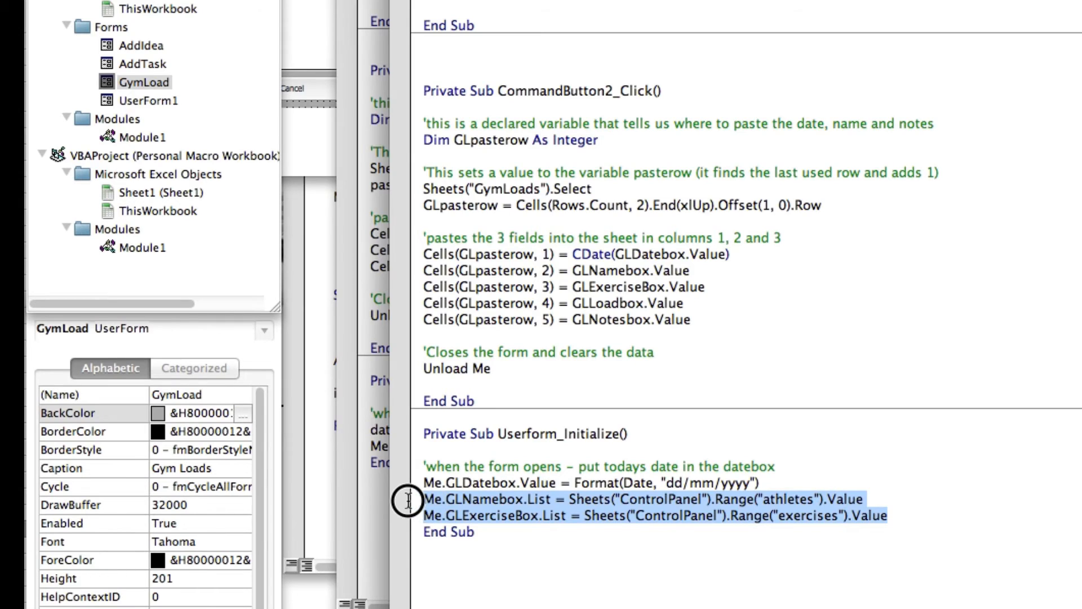
pyautogui.scroll(-3)
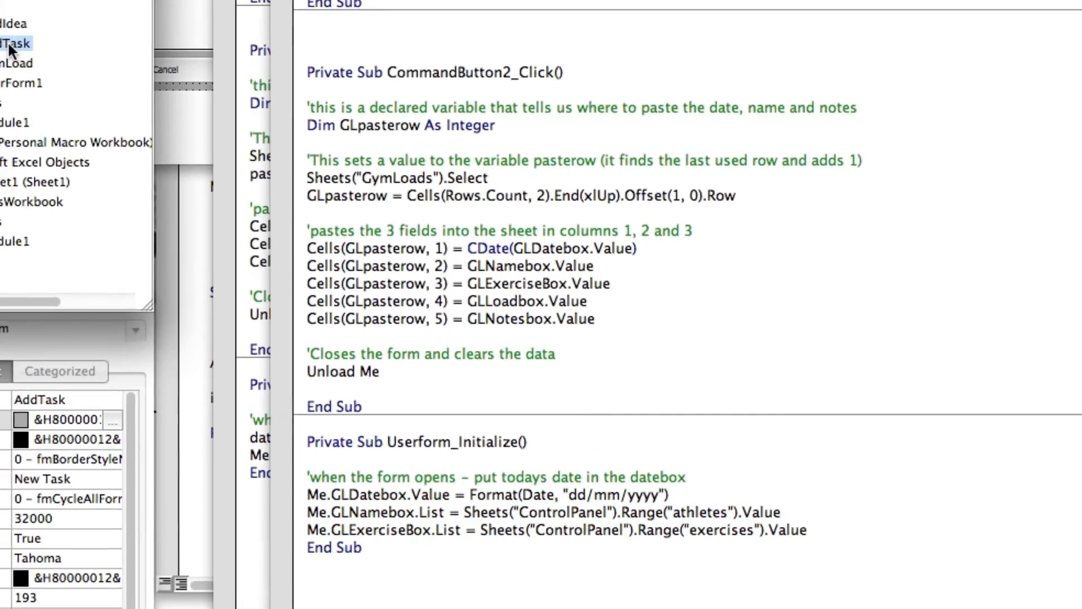
# View the AddTask form's code and go to the importance list's .List line.
pyautogui.rightClick(90, 143)
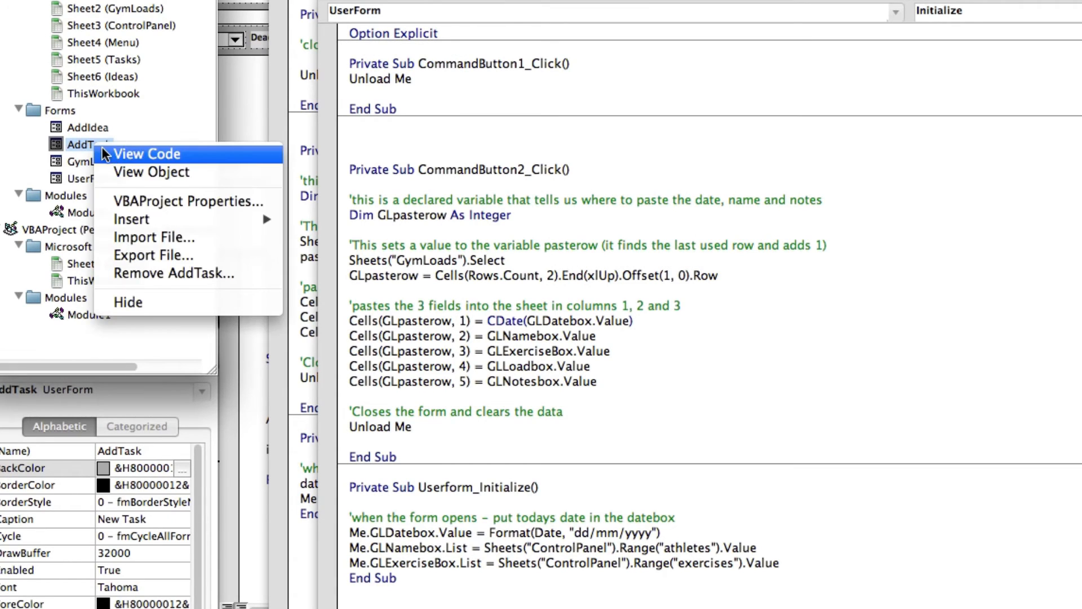
pyautogui.click(147, 153)
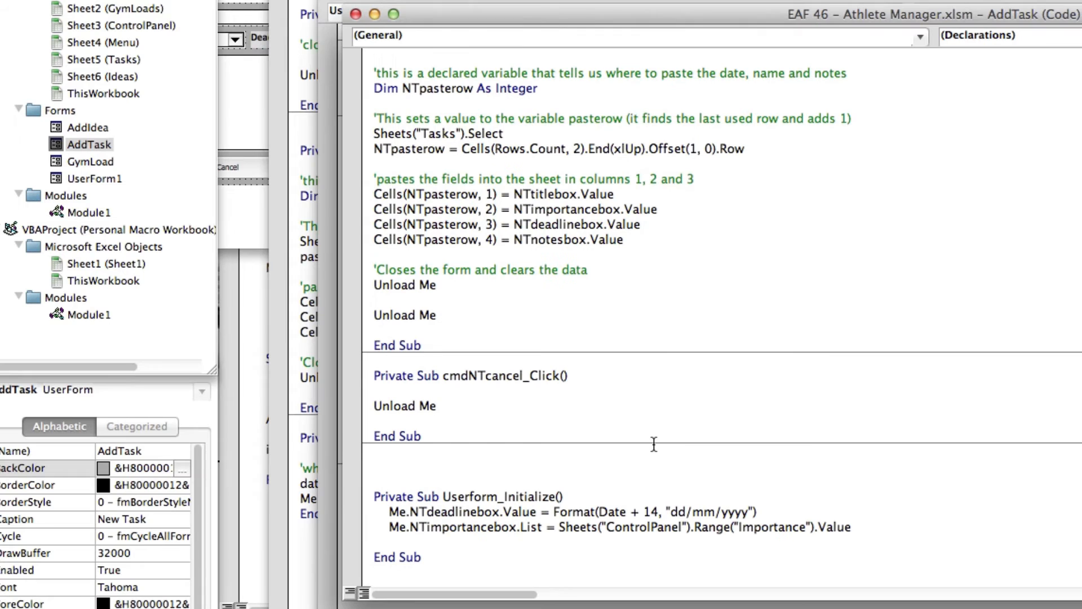
pyautogui.click(841, 527)
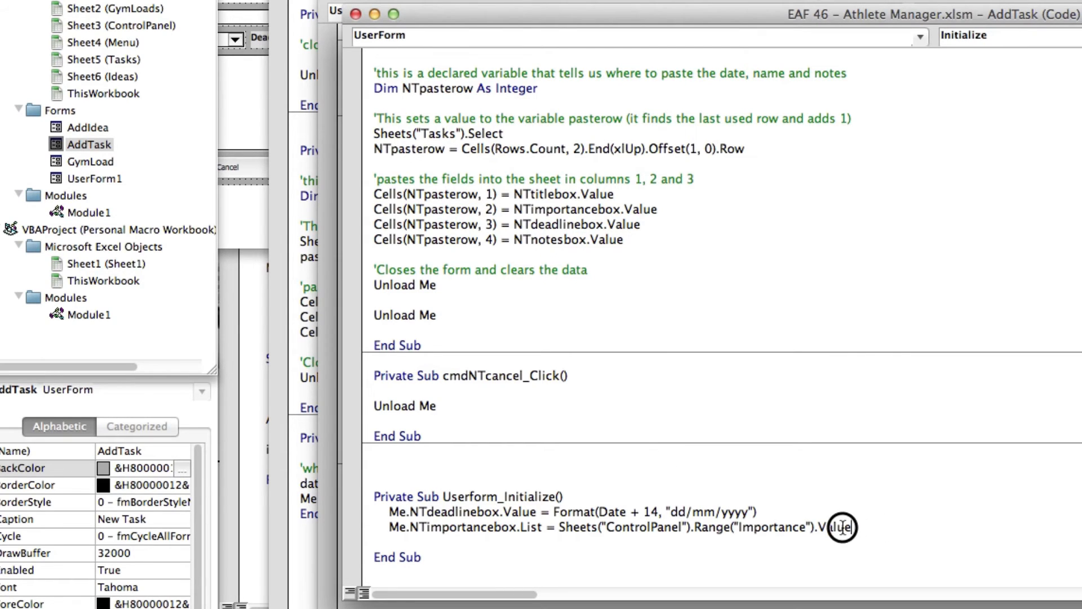